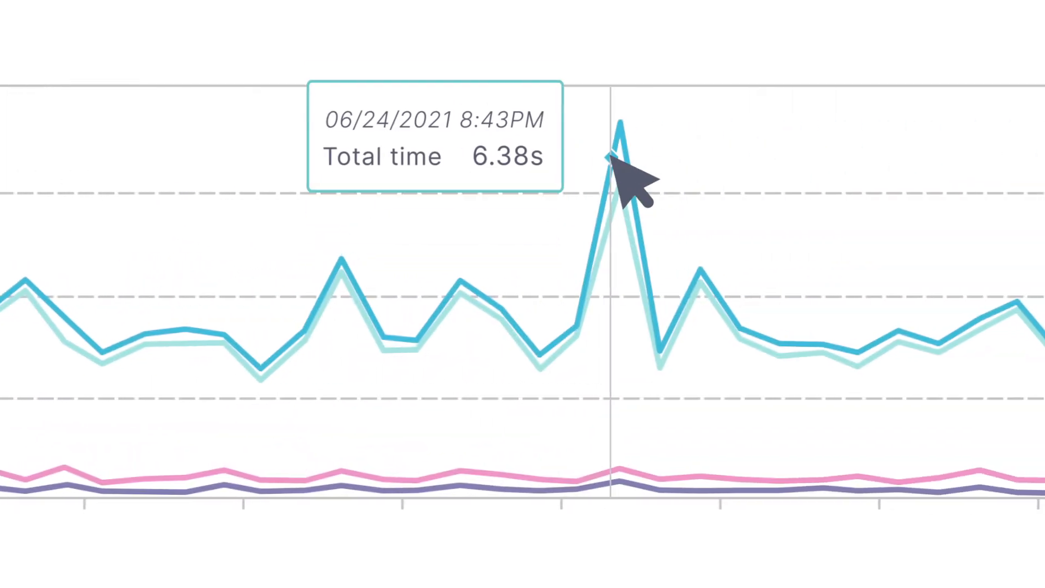
{"action": "mouse_move", "coordinate": [617, 122]}
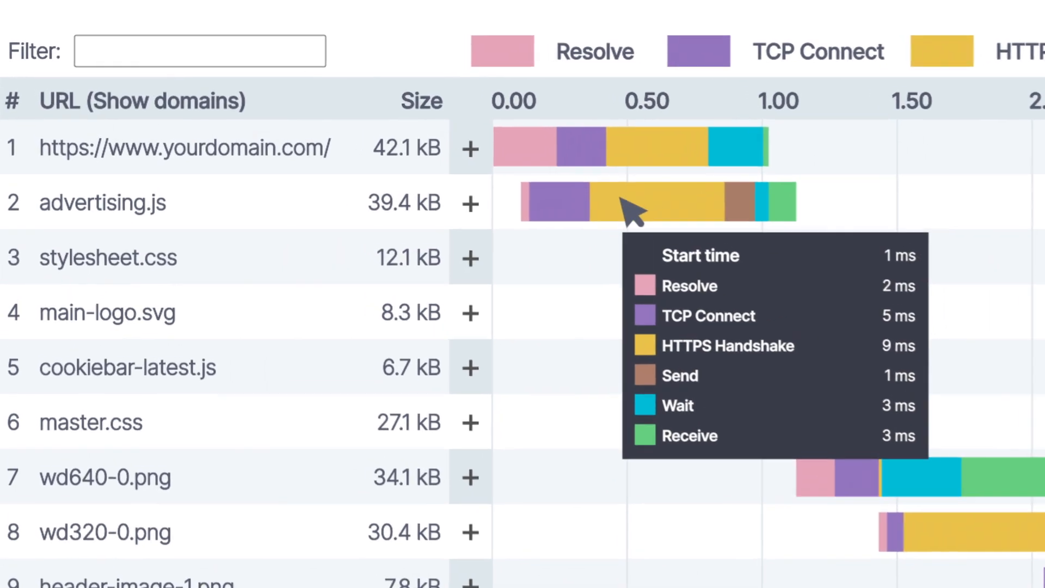
Step: Expand the advertising.js waterfall entry to show its GET request and response headers
{"action": "left_click", "coordinate": [470, 203]}
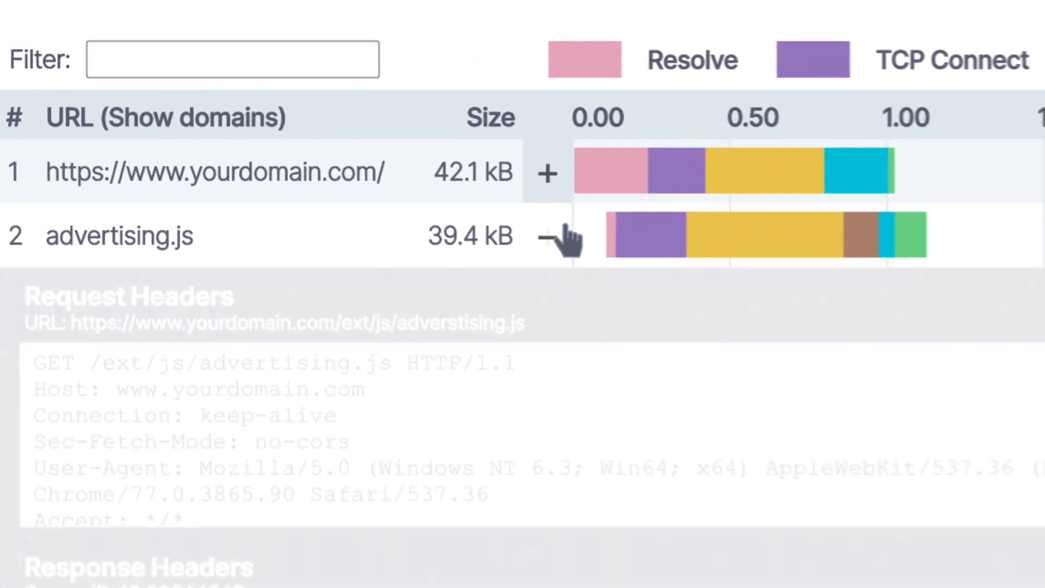